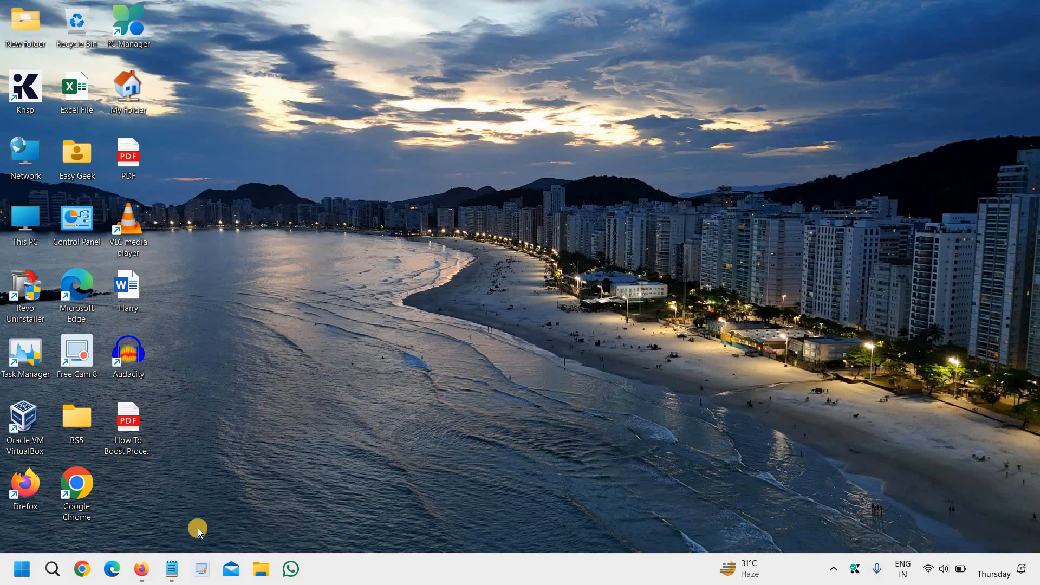
# Launch Firefox from the desktop shortcut so the Google homepage loads.
pyautogui.click(141, 568)
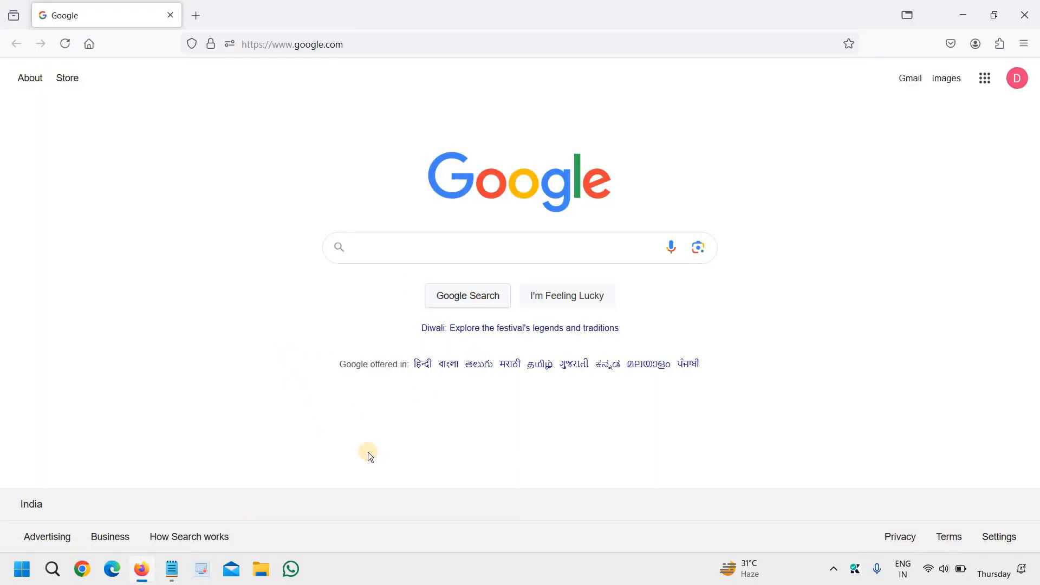
pyautogui.moveTo(318, 456)
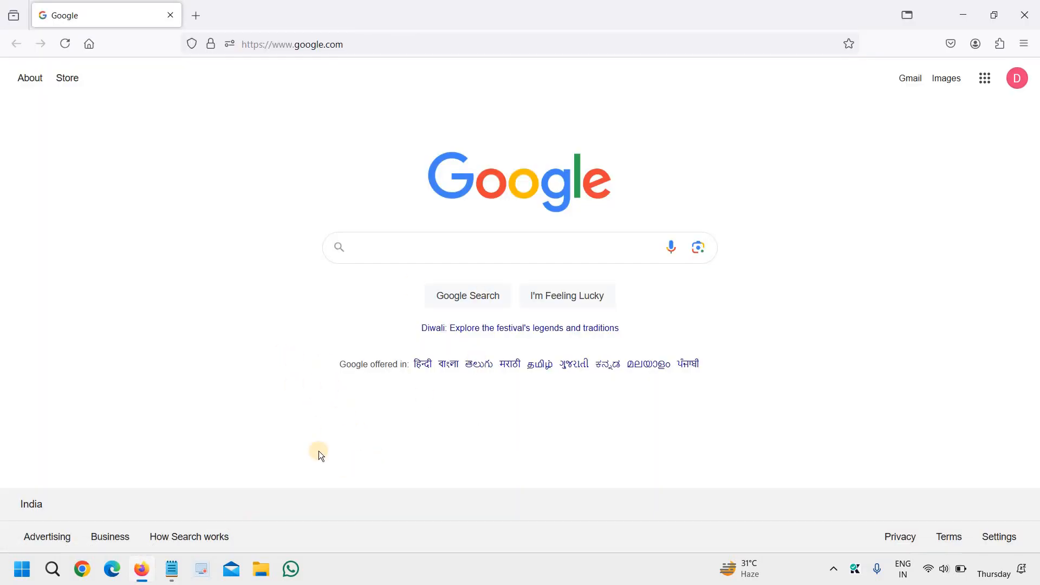
pyautogui.moveTo(567, 452)
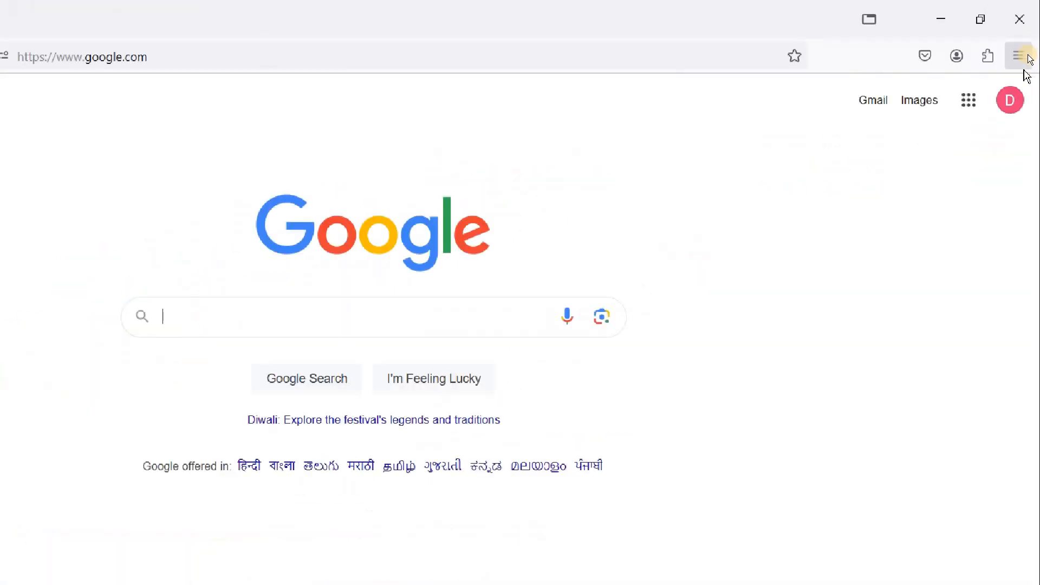
# Show the About Firefox window via Help, revealing version 131.0 with an update-failed notice.
pyautogui.click(1021, 44)
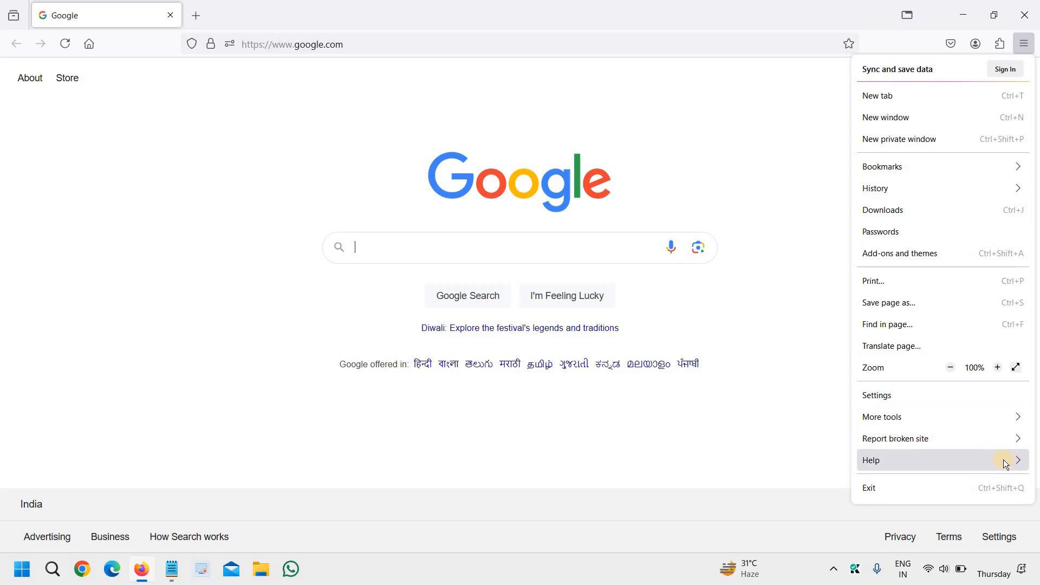
pyautogui.click(870, 459)
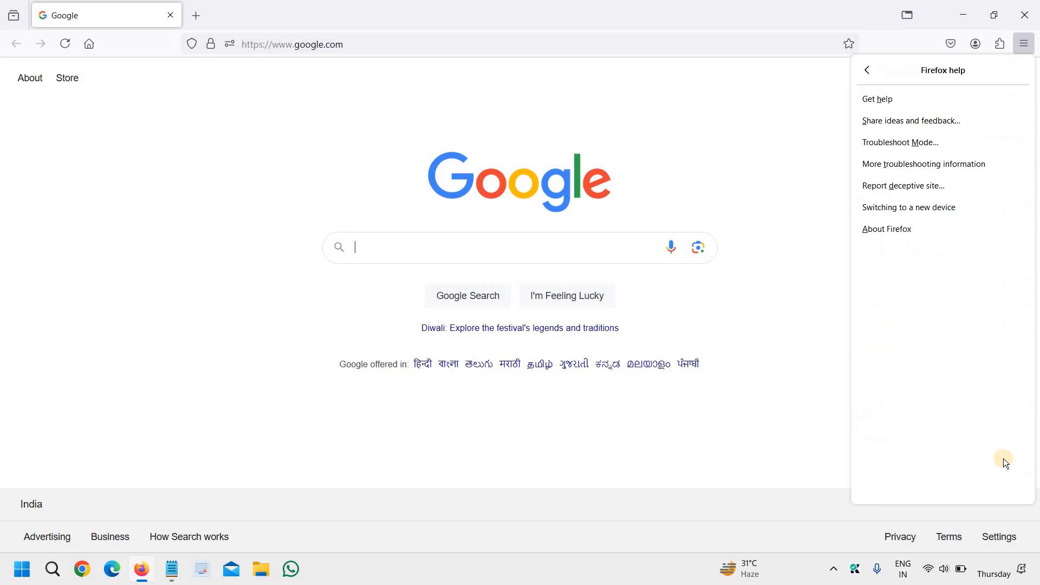
pyautogui.moveTo(934, 229)
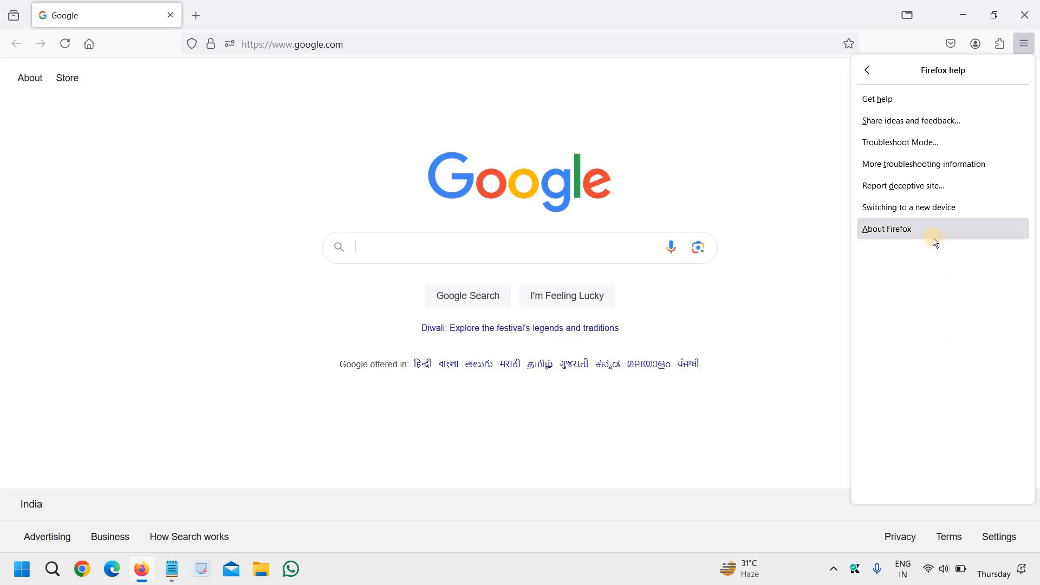
pyautogui.moveTo(914, 232)
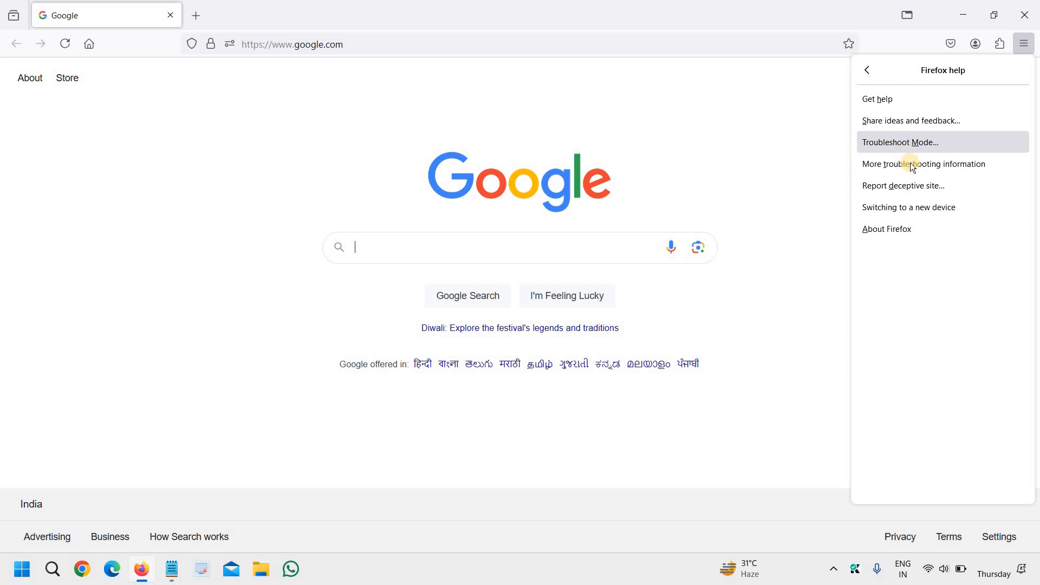
pyautogui.click(886, 228)
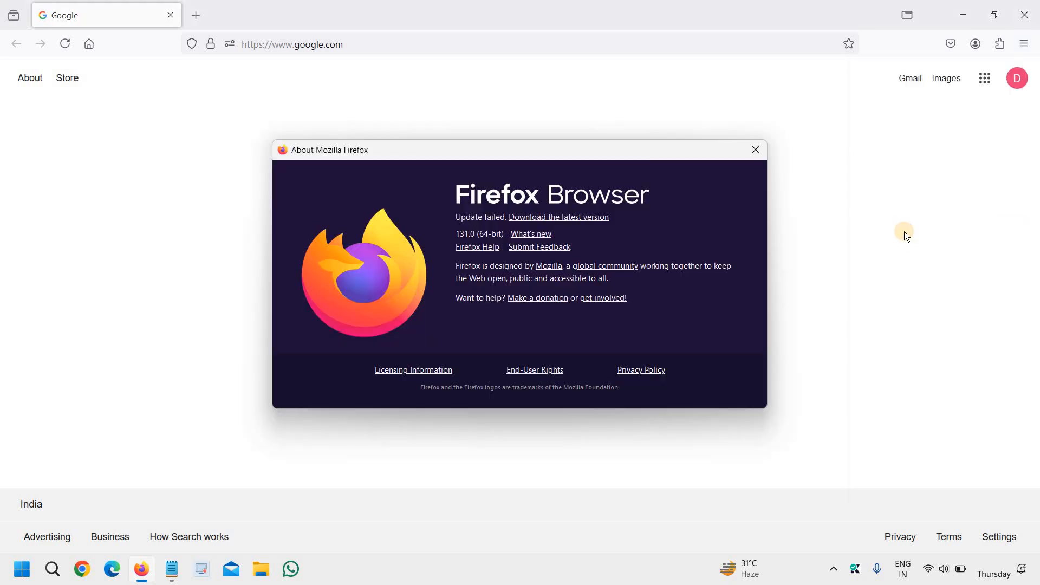
pyautogui.moveTo(509, 234)
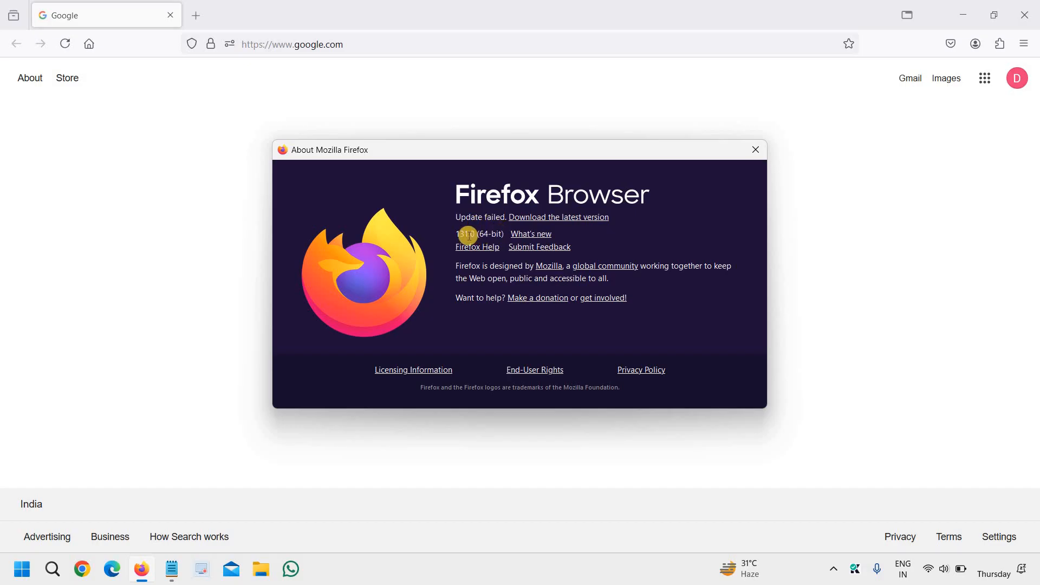
pyautogui.moveTo(538, 216)
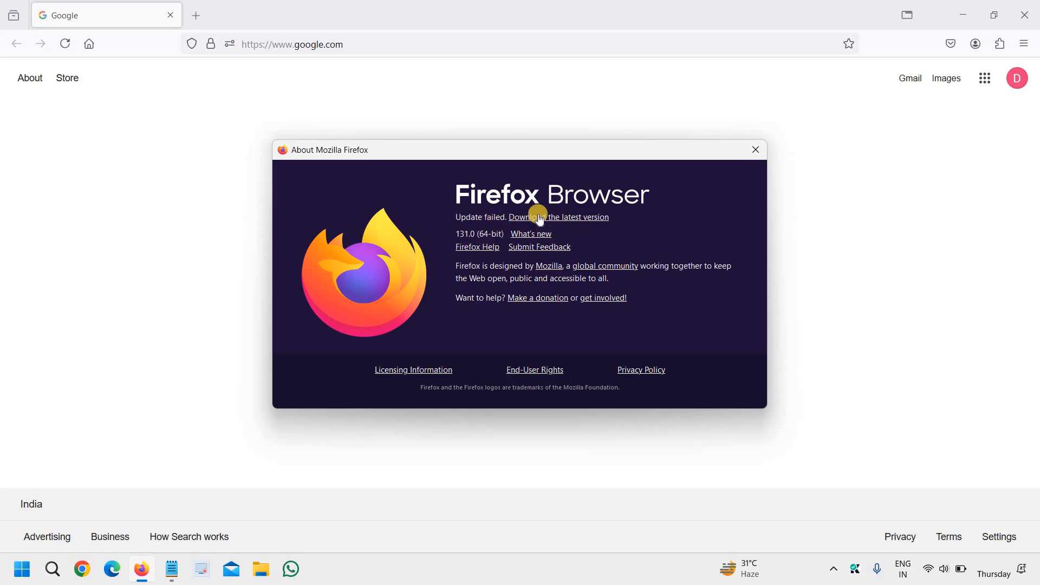
pyautogui.moveTo(560, 277)
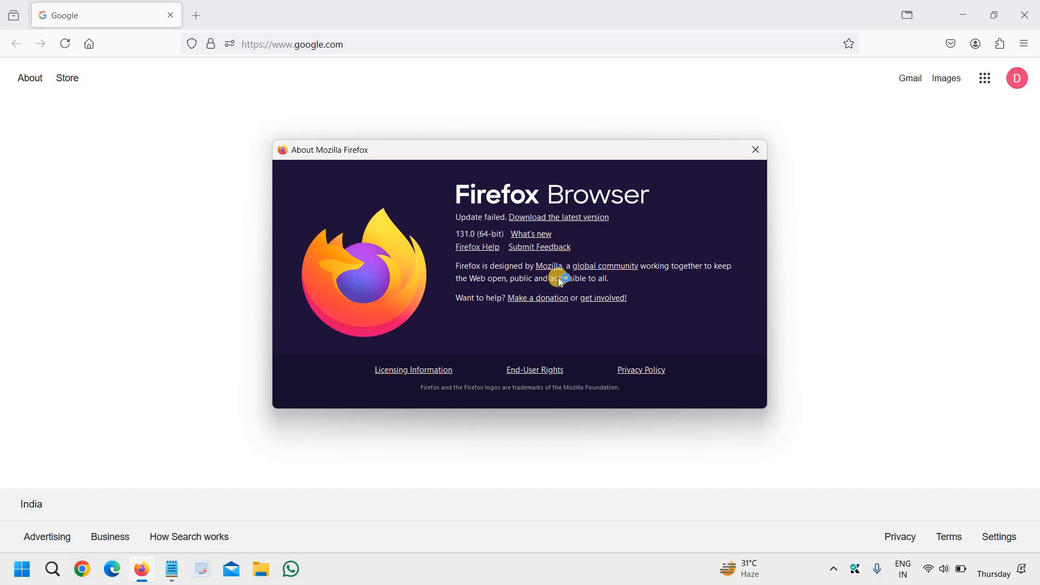
pyautogui.moveTo(557, 219)
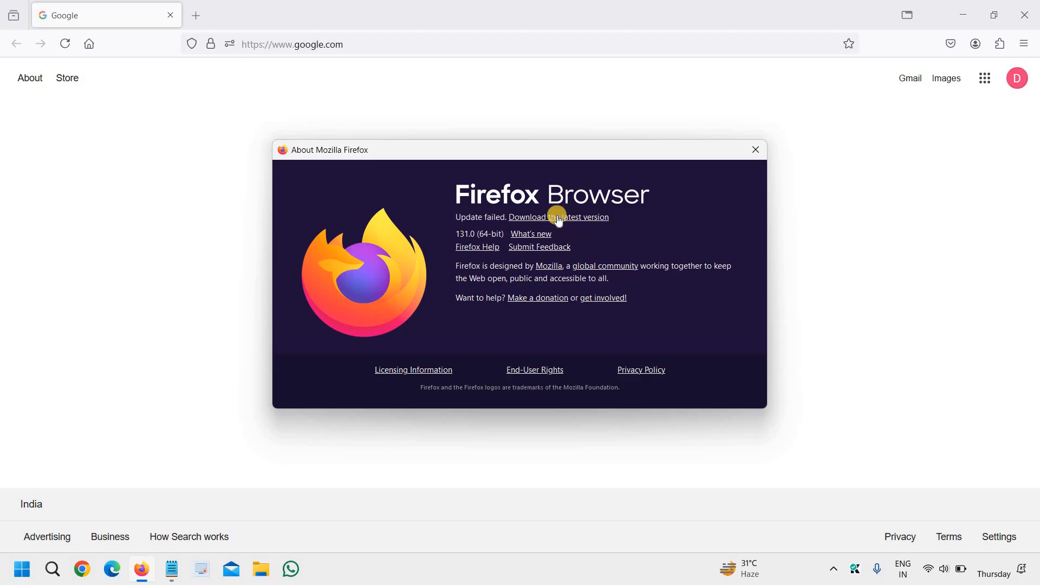
pyautogui.moveTo(590, 221)
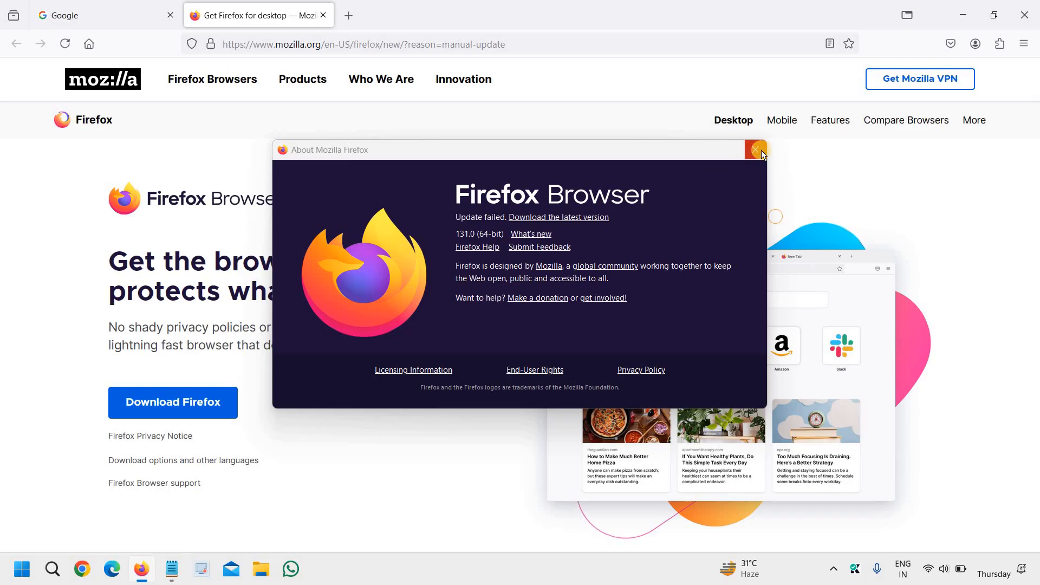
# Dismiss the About window and start the Firefox installer download from mozilla.org.
pyautogui.click(755, 149)
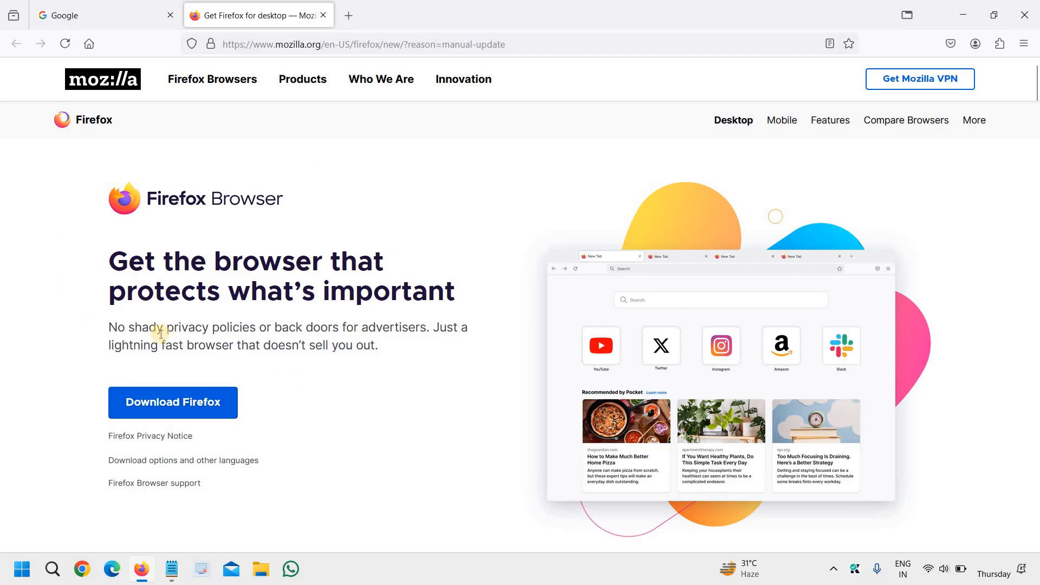
pyautogui.moveTo(184, 321)
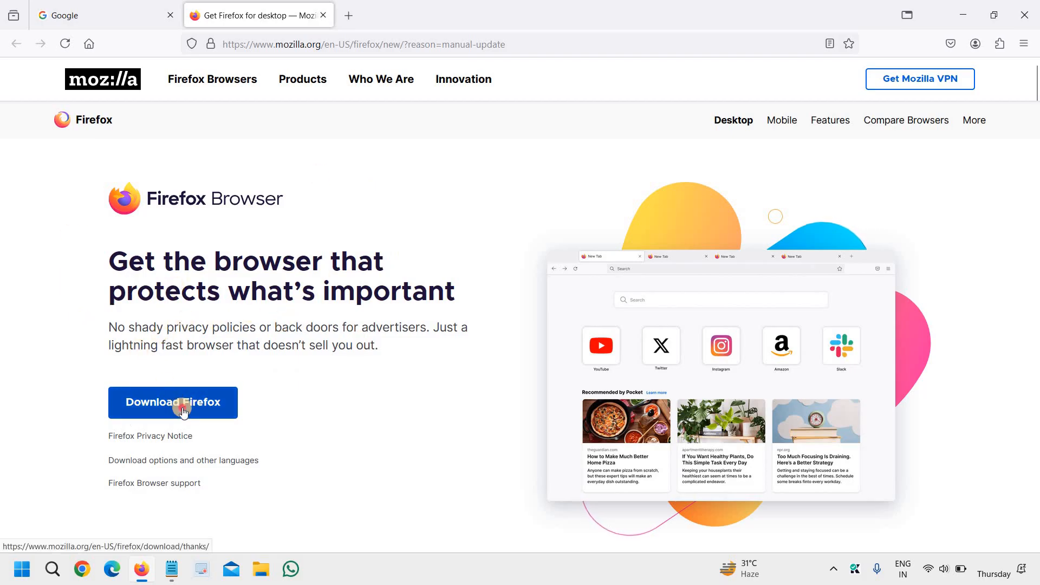
pyautogui.click(172, 402)
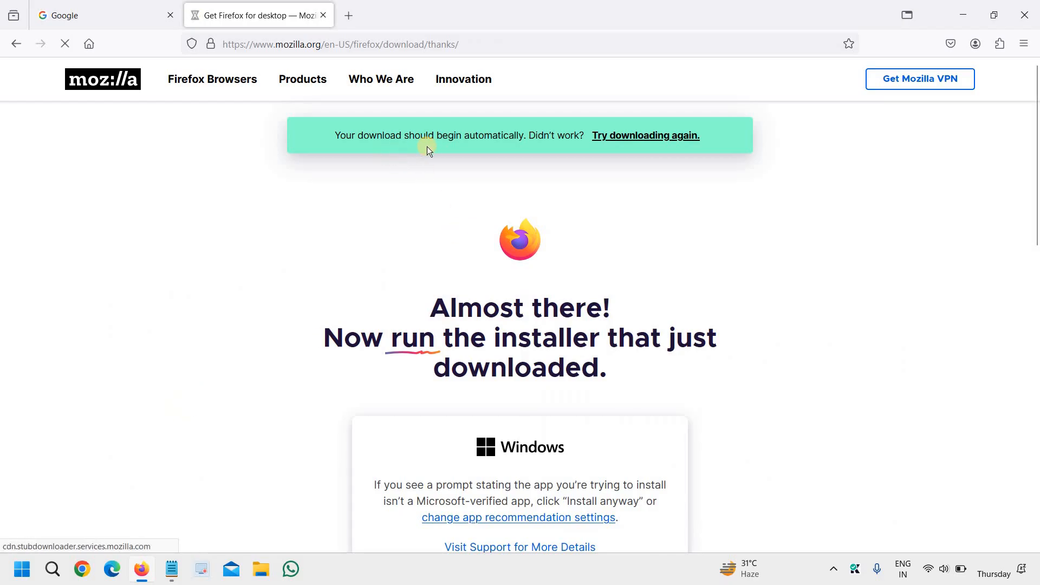
# Run the downloaded Firefox installer and let it finish, opening a fresh browser window.
pyautogui.click(950, 44)
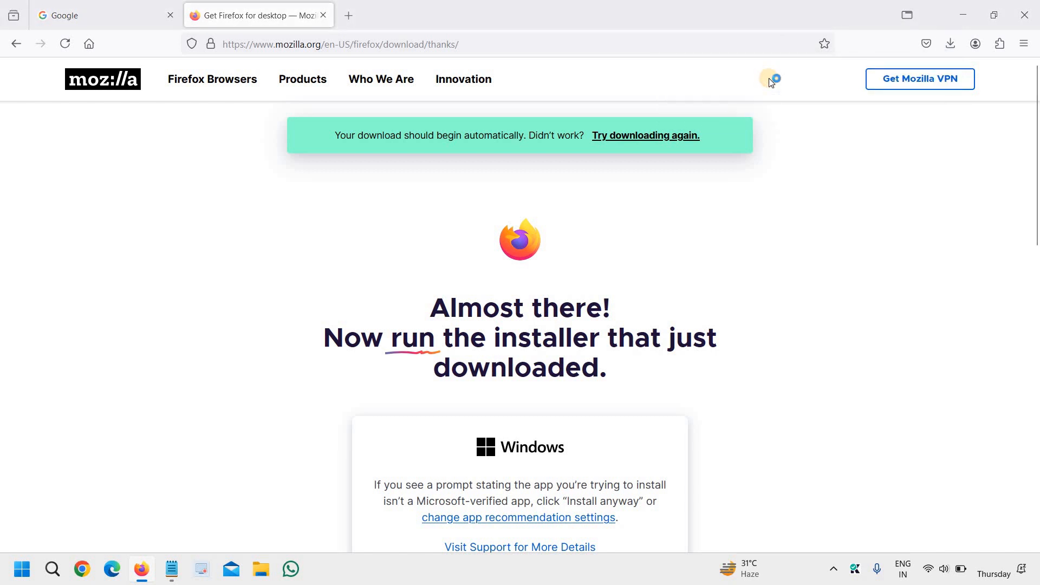
pyautogui.moveTo(531, 325)
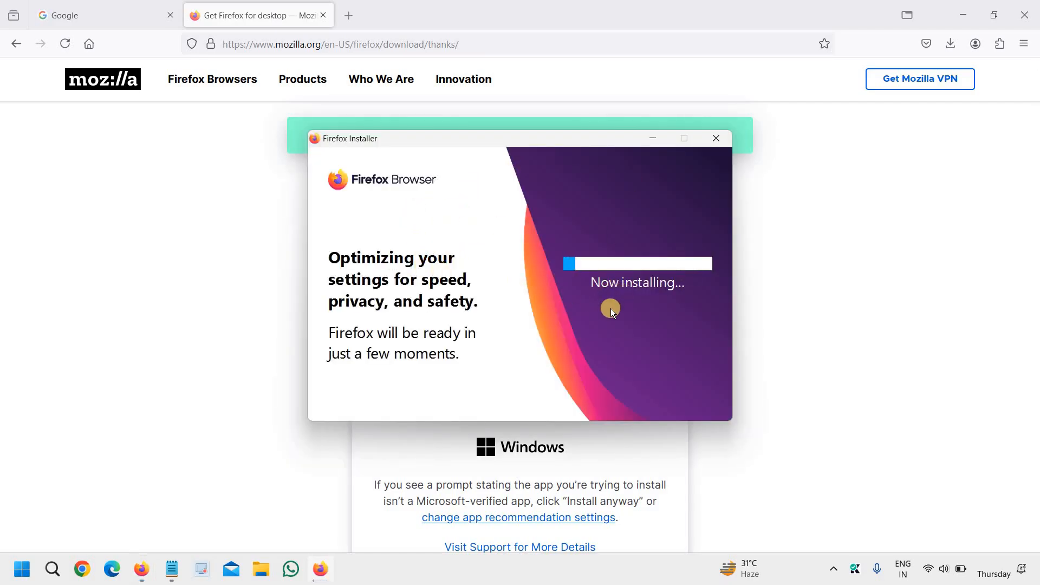
pyautogui.moveTo(518, 335)
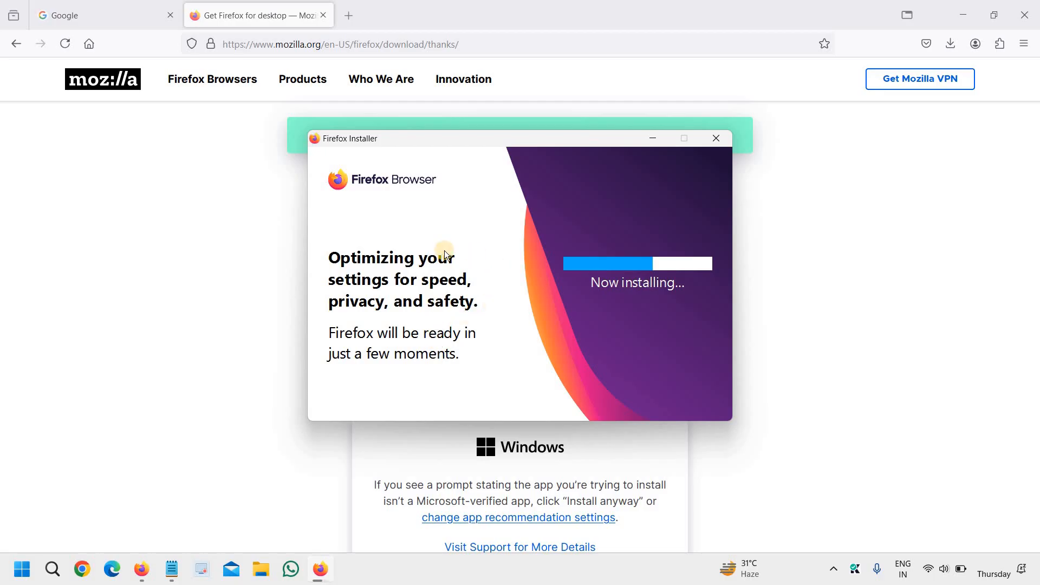
pyautogui.moveTo(450, 402)
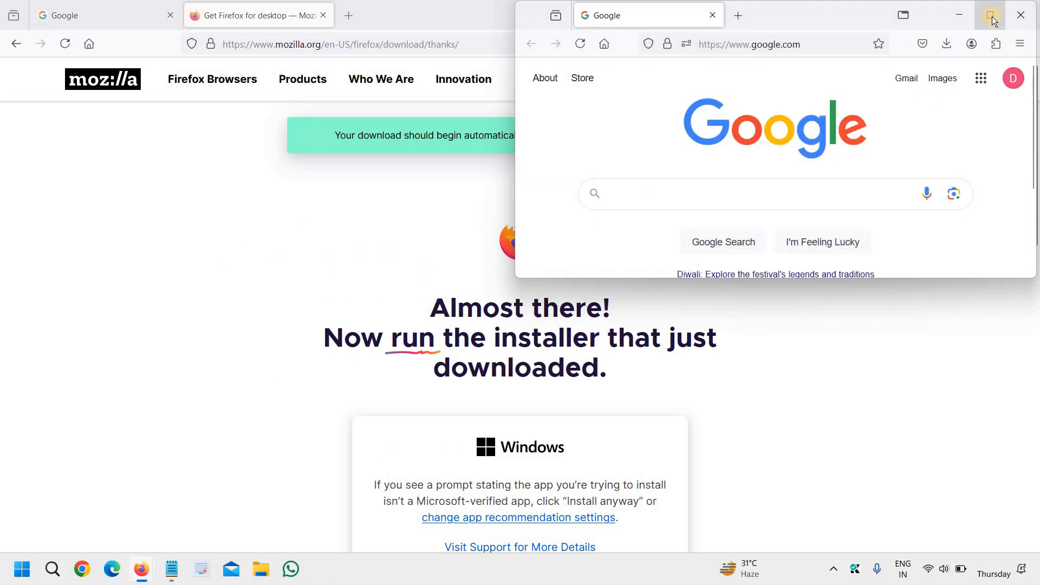
# Reopen Firefox and bring up the About Firefox window showing the pending update.
pyautogui.click(1020, 14)
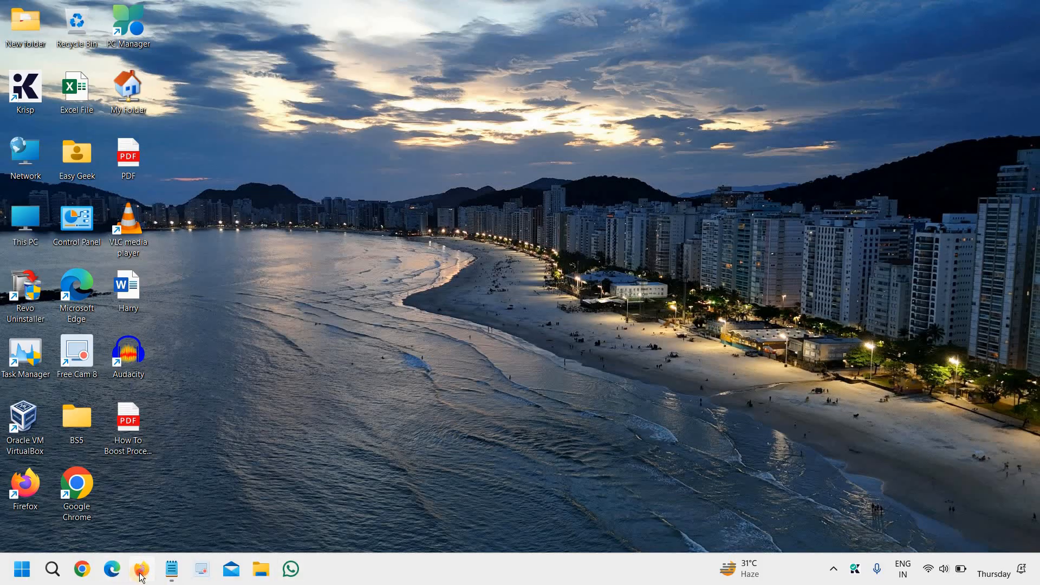
pyautogui.click(141, 569)
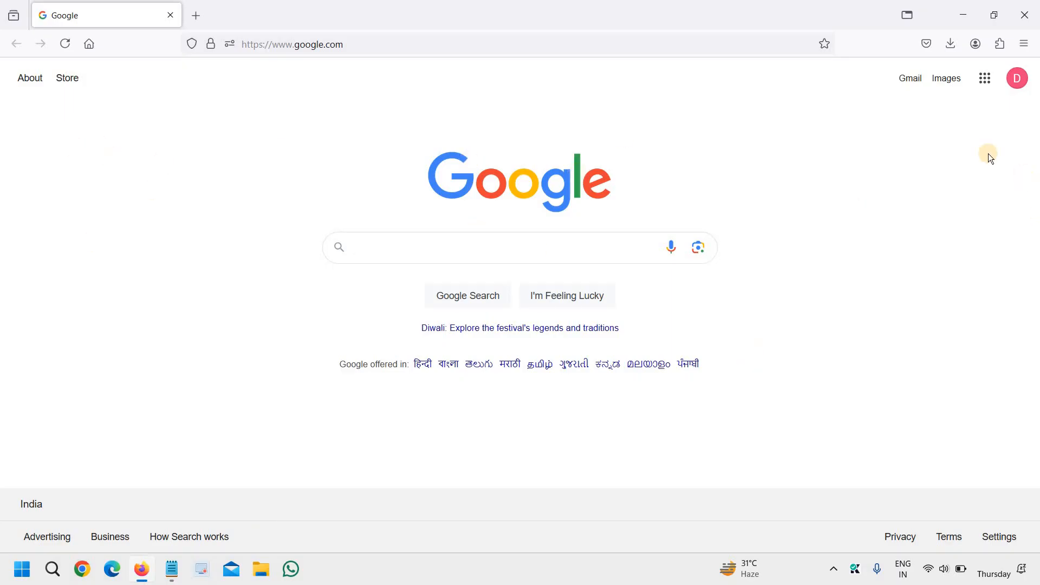
pyautogui.click(1022, 43)
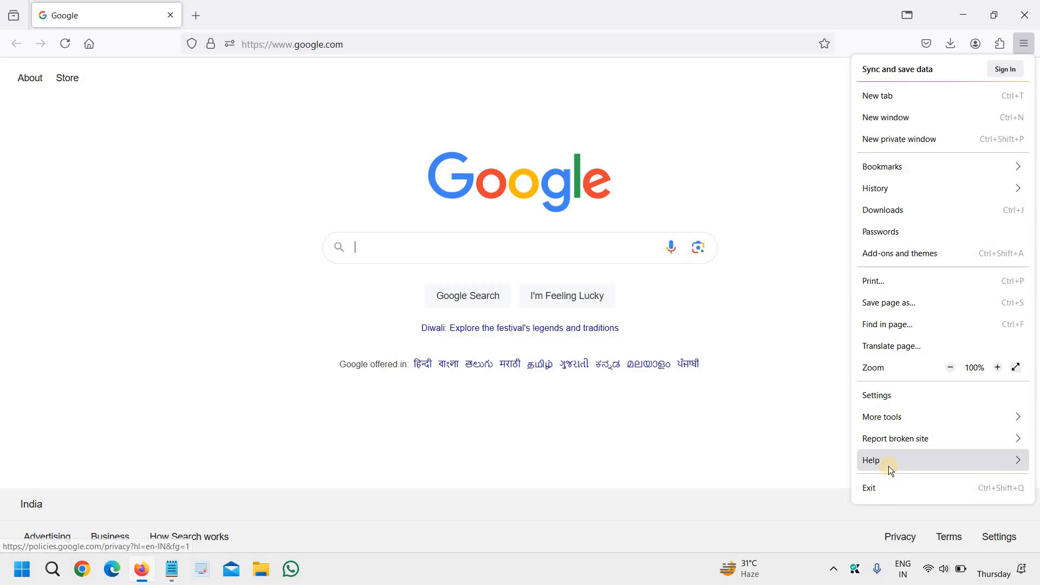
pyautogui.click(871, 459)
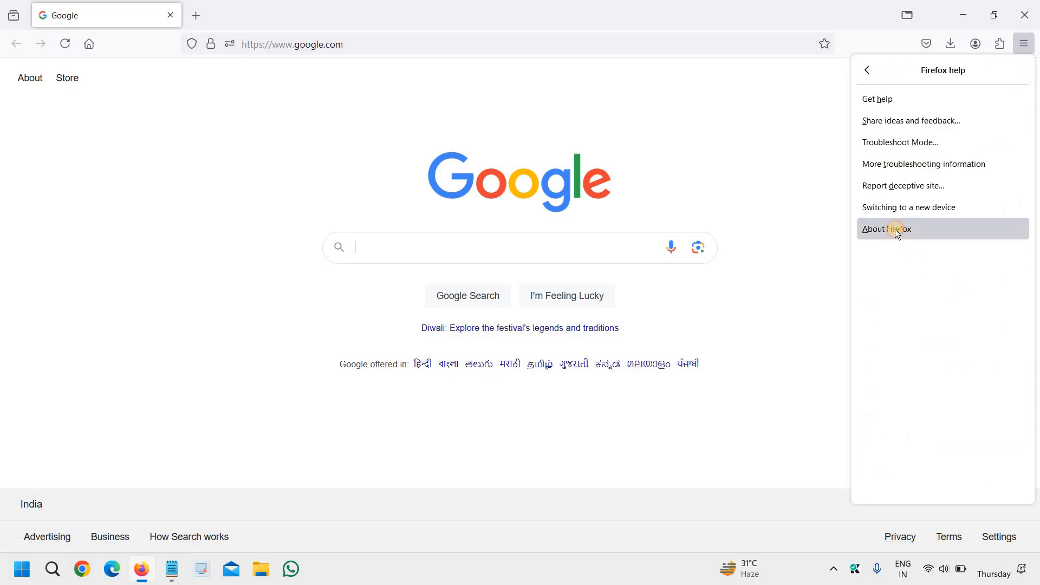
pyautogui.click(886, 229)
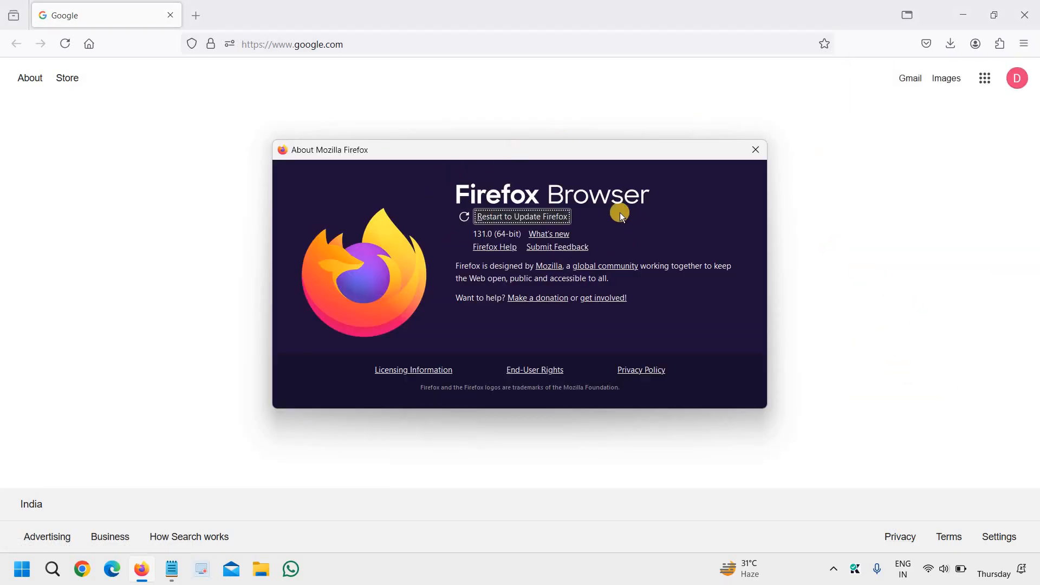
pyautogui.moveTo(500, 271)
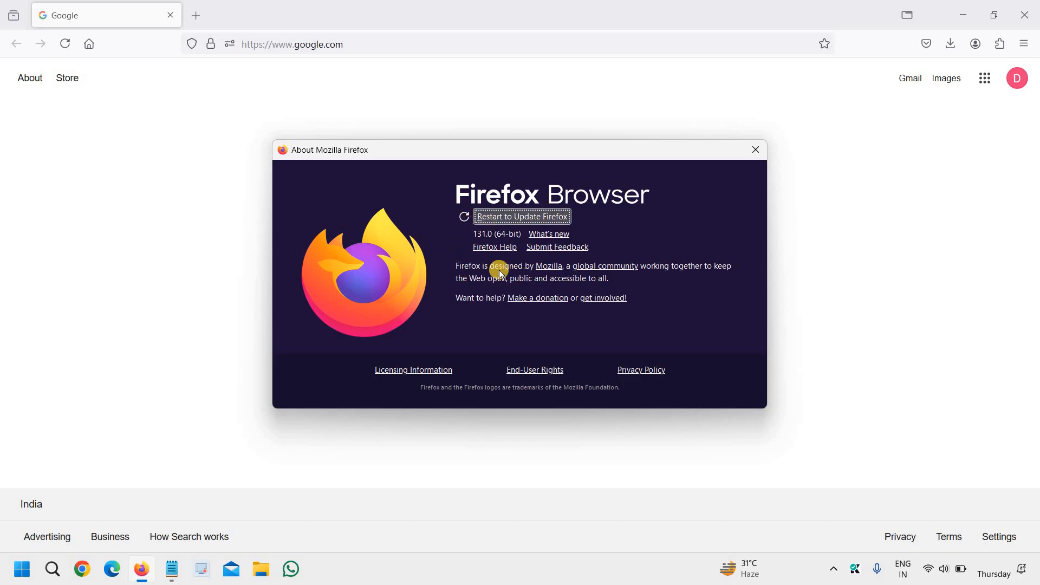
pyautogui.moveTo(528, 219)
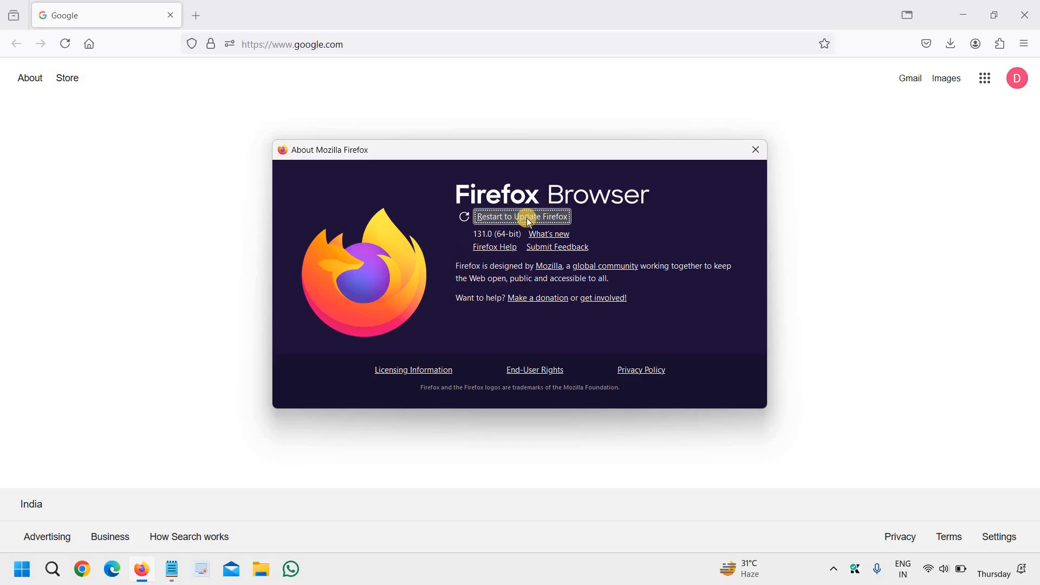
# Restart Firefox to apply the pending update, reopening on the Google page with the menu shown.
pyautogui.click(521, 217)
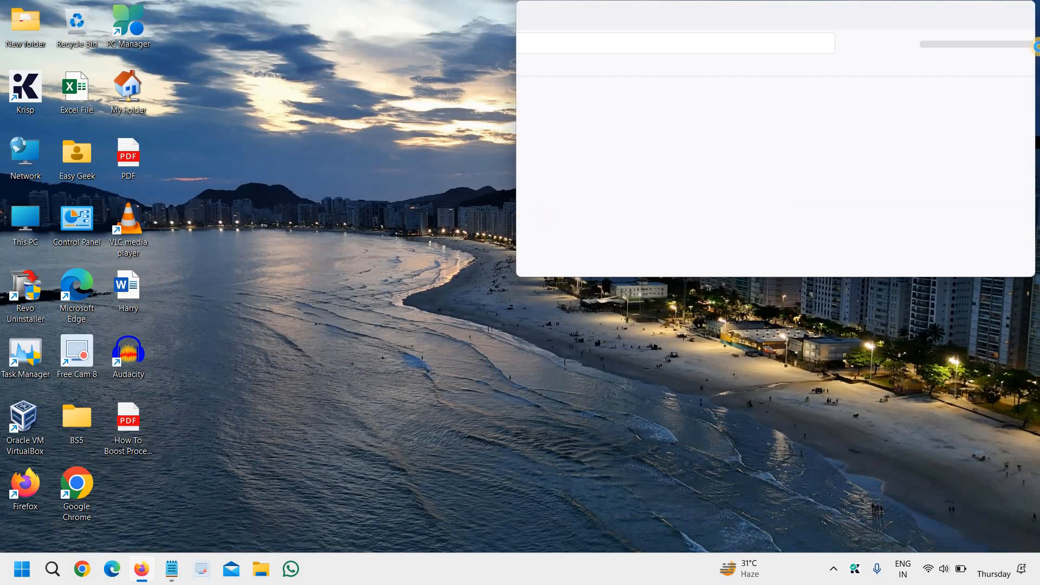
pyautogui.click(1024, 43)
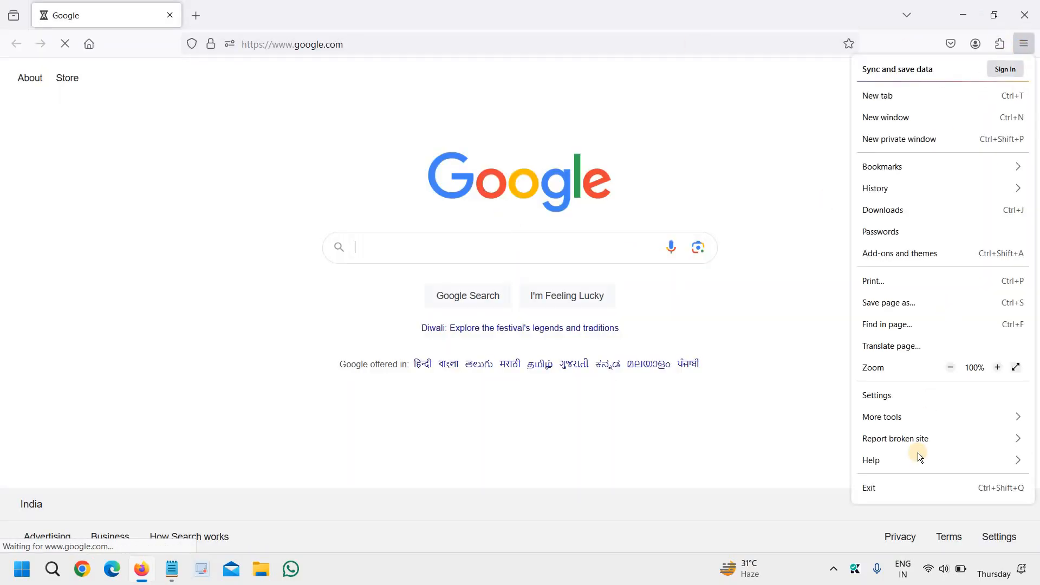
# Verify About Firefox reports version 132.0 up to date, then close the browser.
pyautogui.click(870, 459)
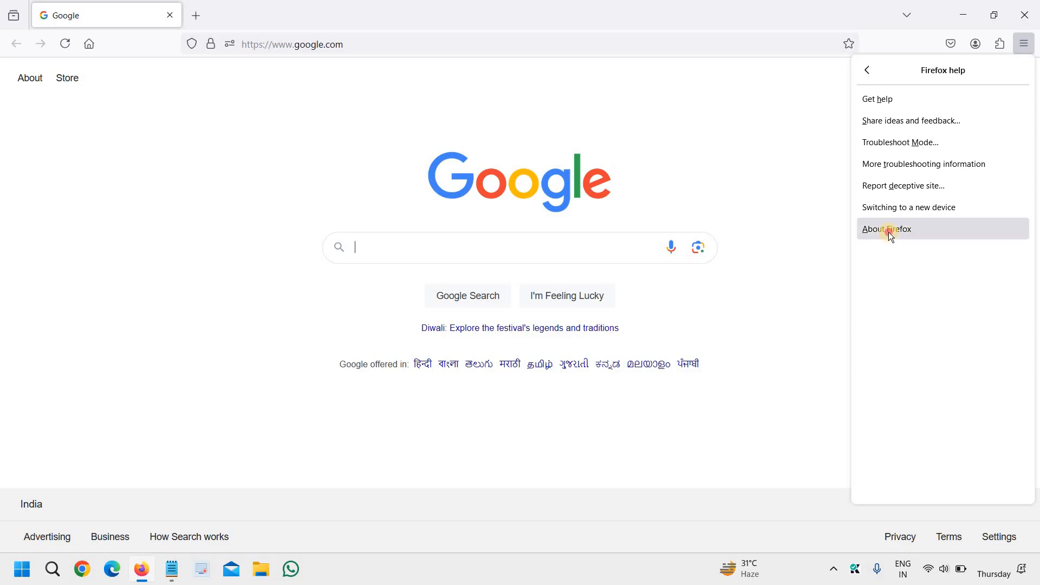
pyautogui.click(887, 228)
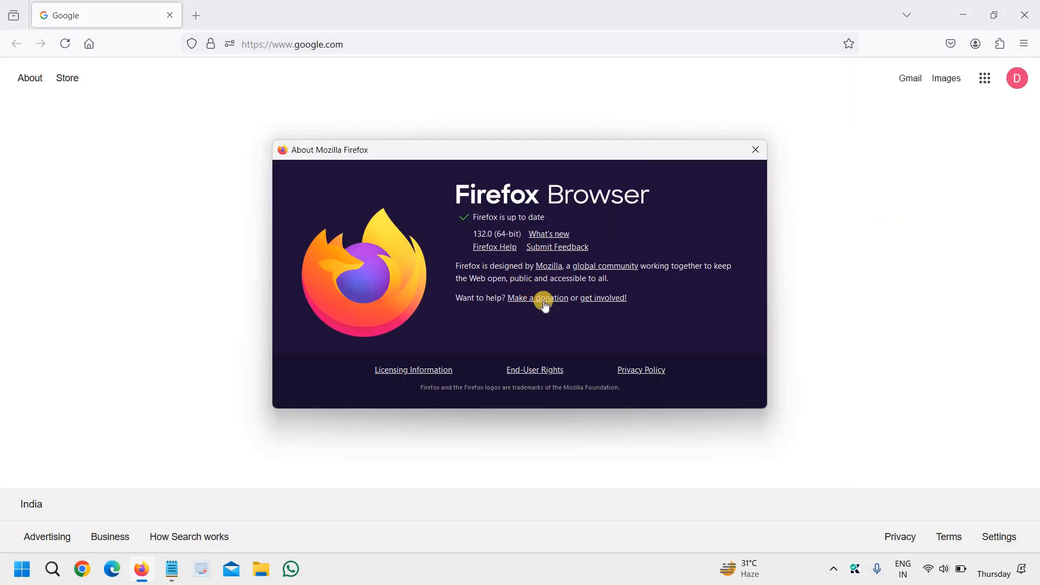
pyautogui.moveTo(517, 226)
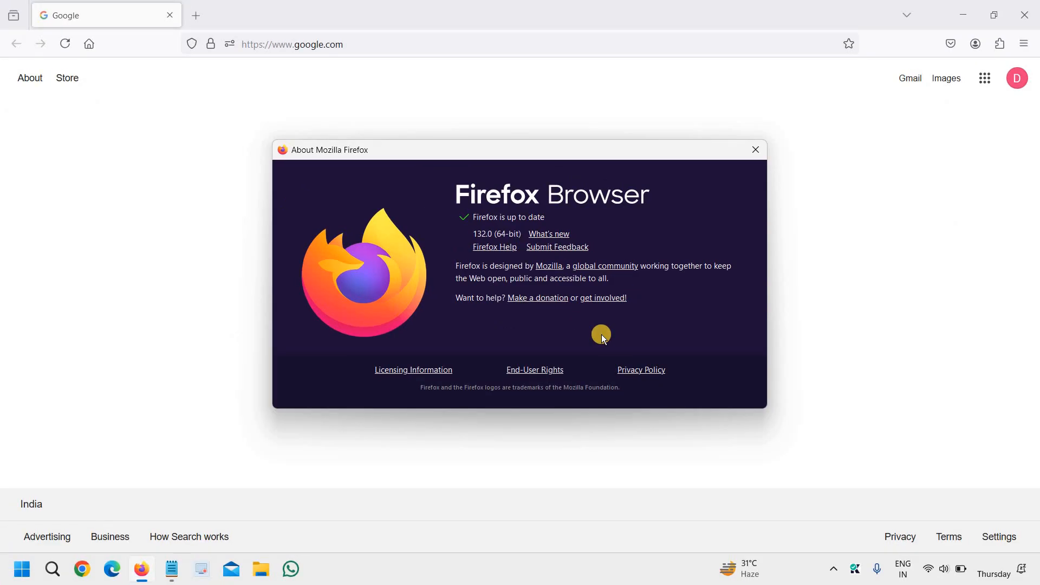
pyautogui.moveTo(541, 208)
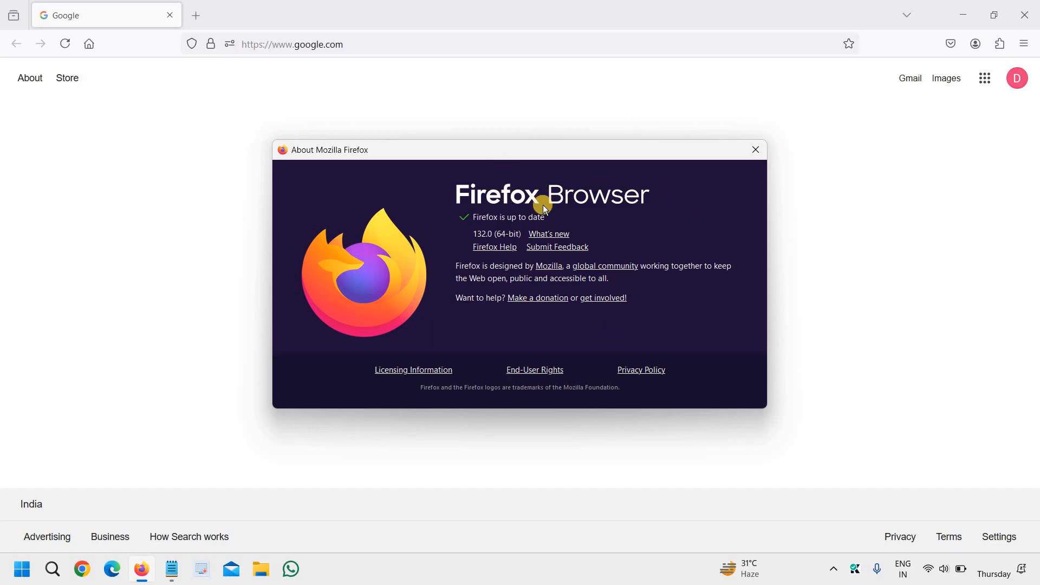
pyautogui.click(755, 150)
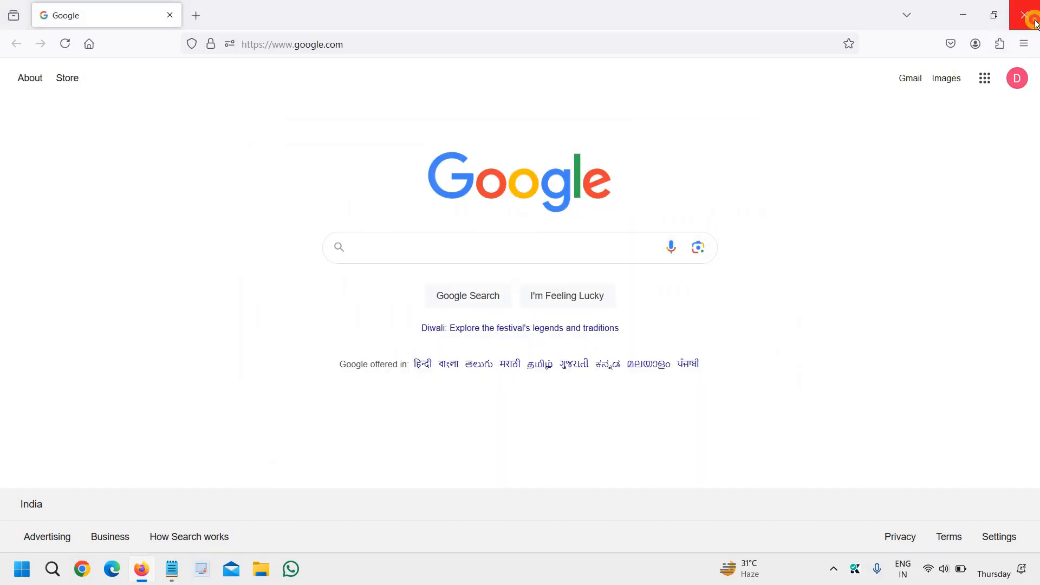
pyautogui.click(1030, 14)
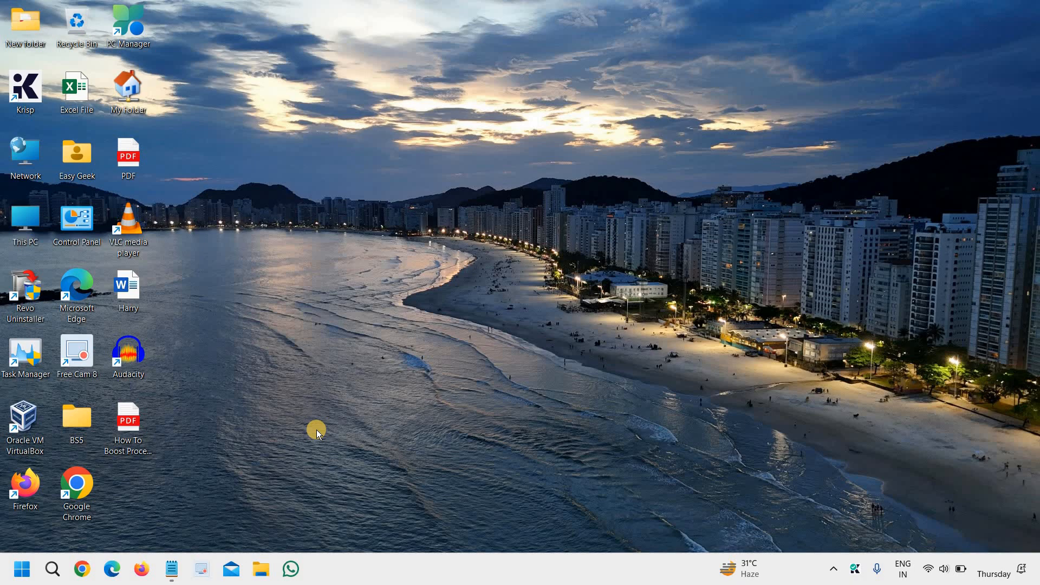